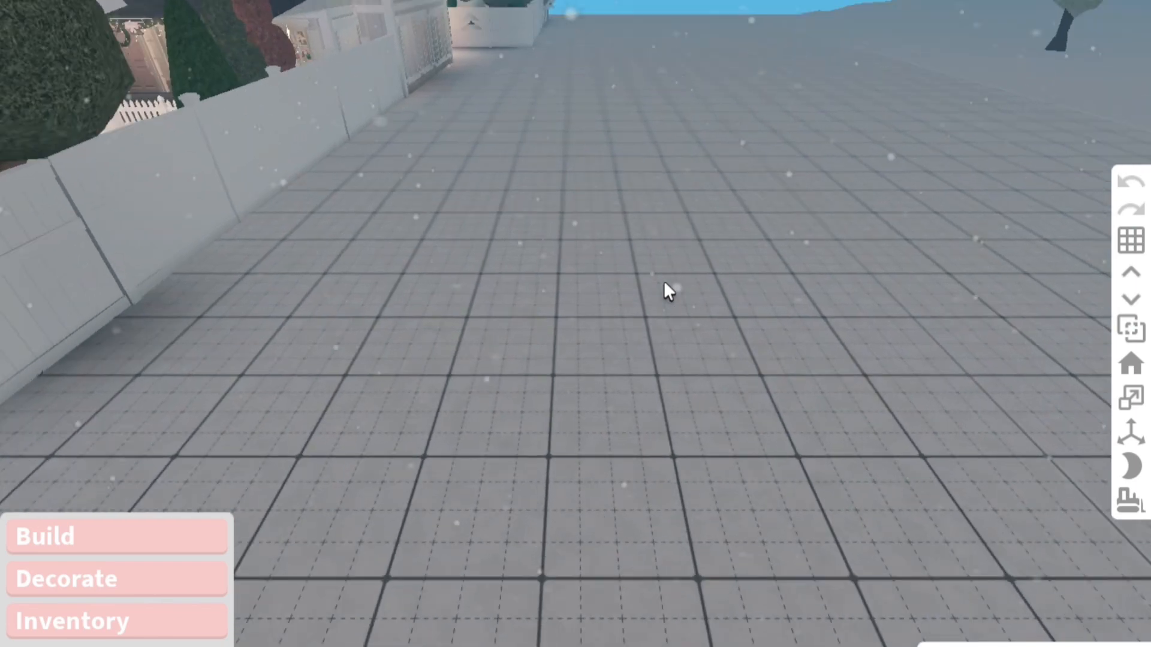
Leave build mode, glance at the Store's owned gamepasses and close it again.
left_click(1134, 471)
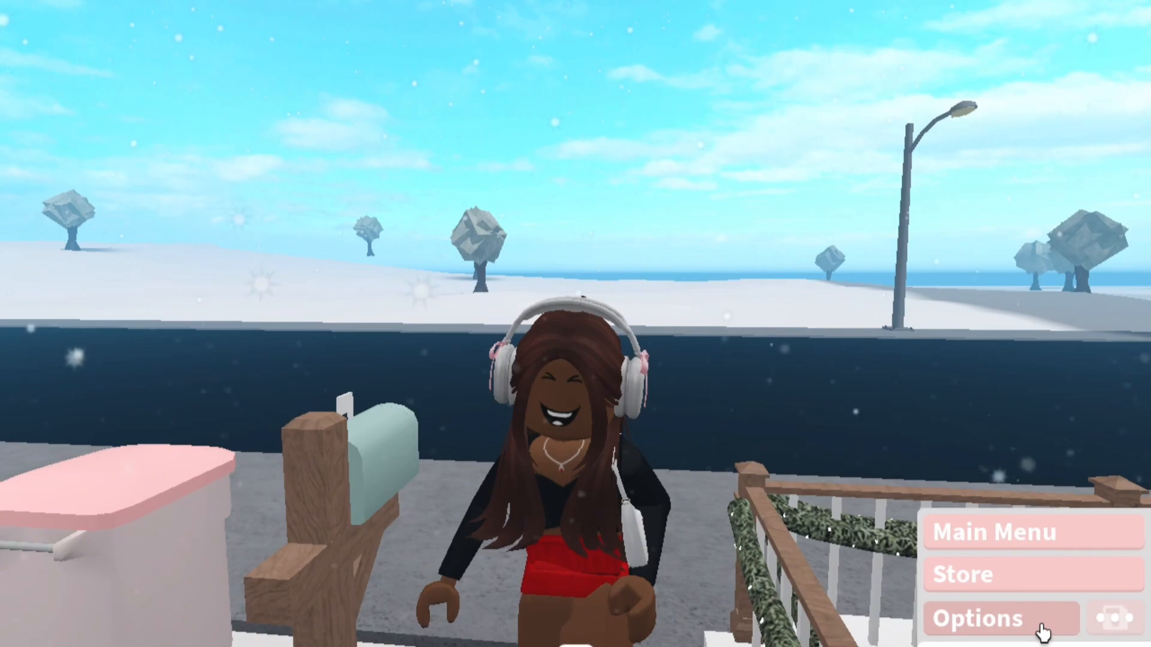
left_click(965, 576)
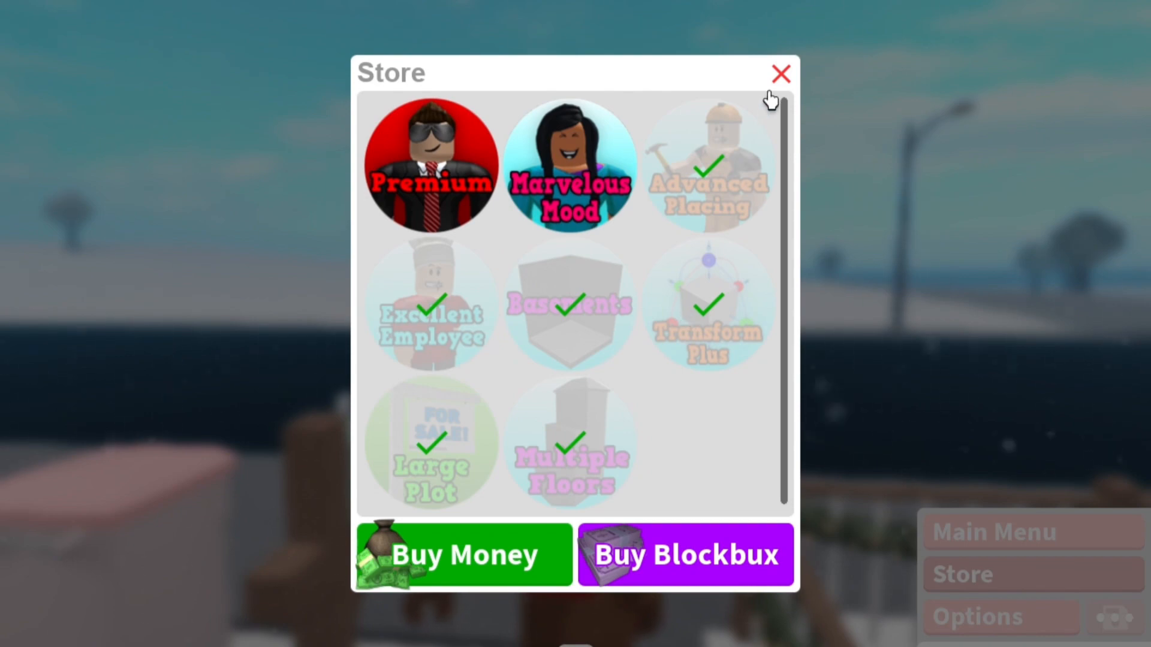
left_click(784, 73)
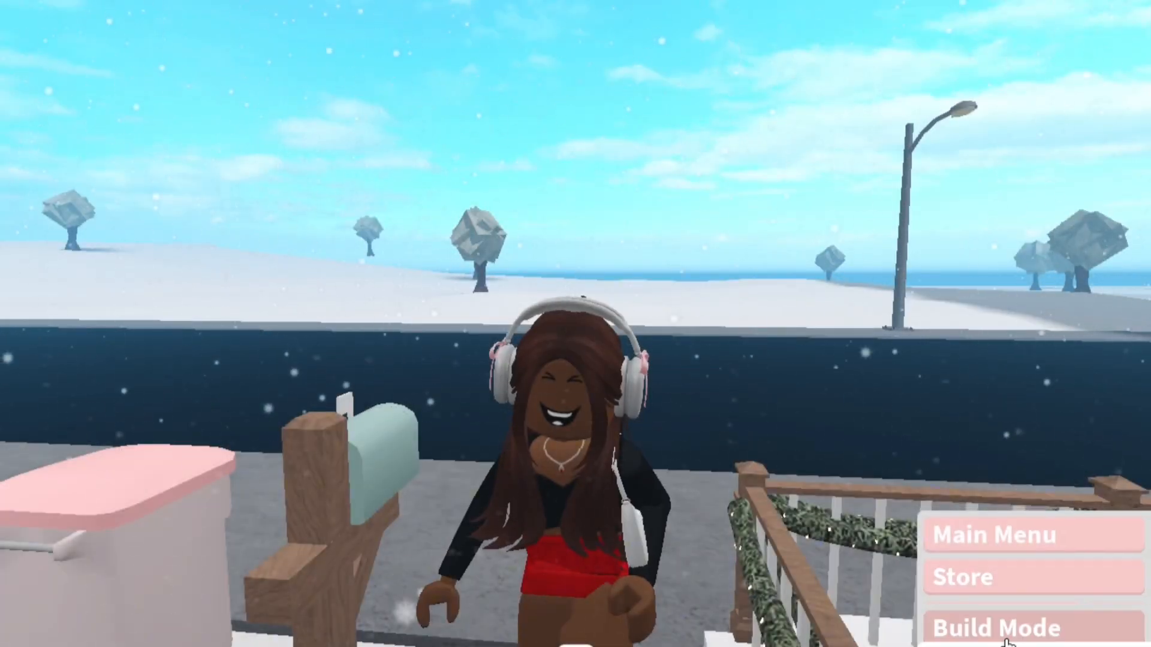
Re-enter build mode and place the white drawer desk from Decorate > Tables, checking its Material options.
left_click(991, 628)
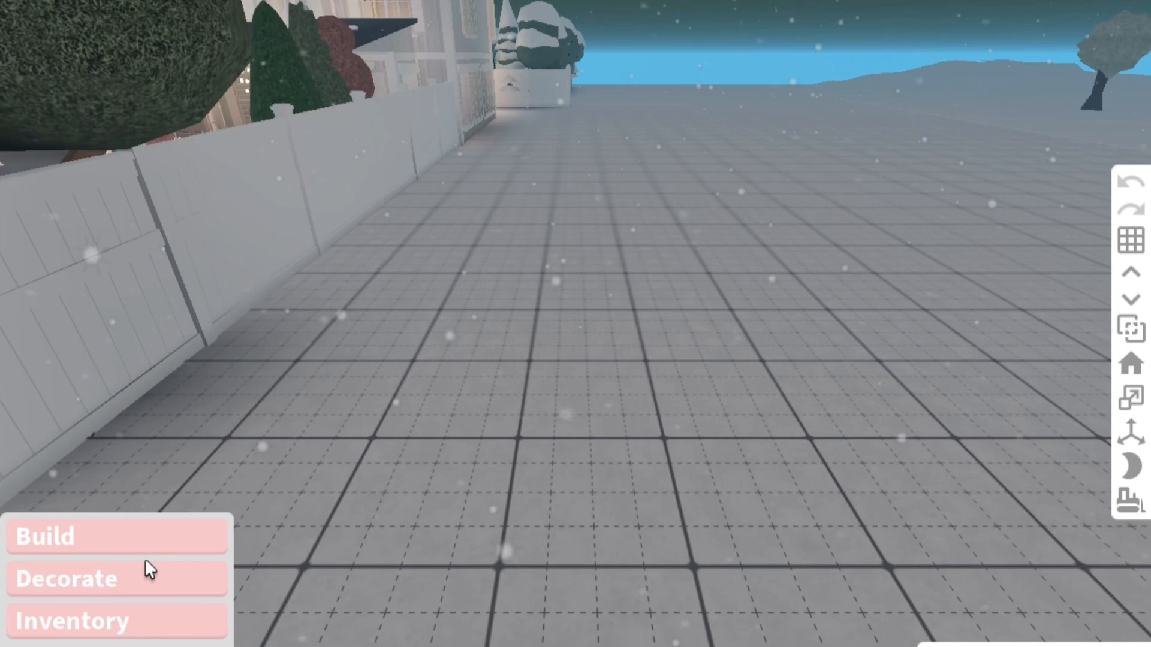
left_click(66, 579)
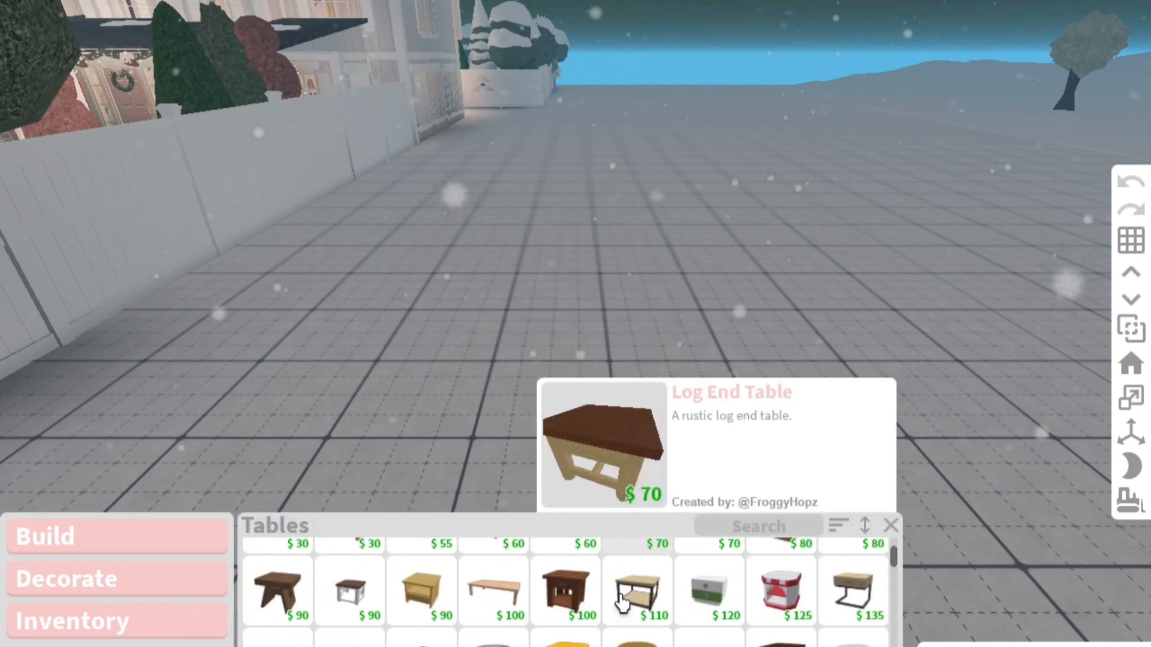
scroll("down", 3)
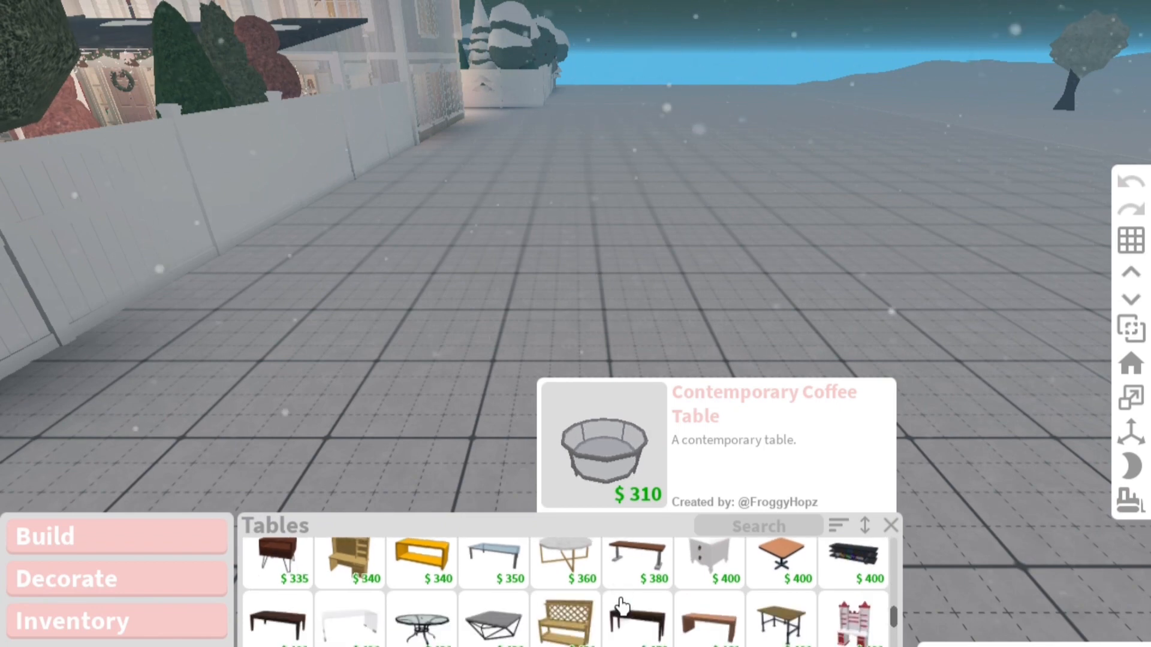
scroll("down", 3)
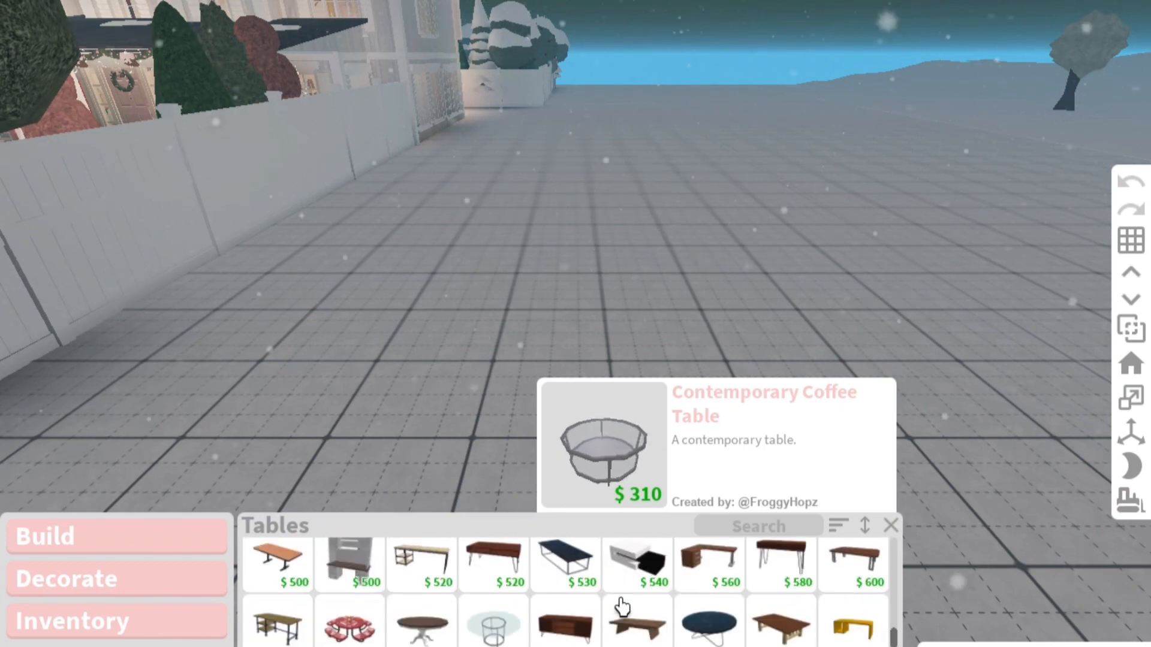
scroll("down", 3)
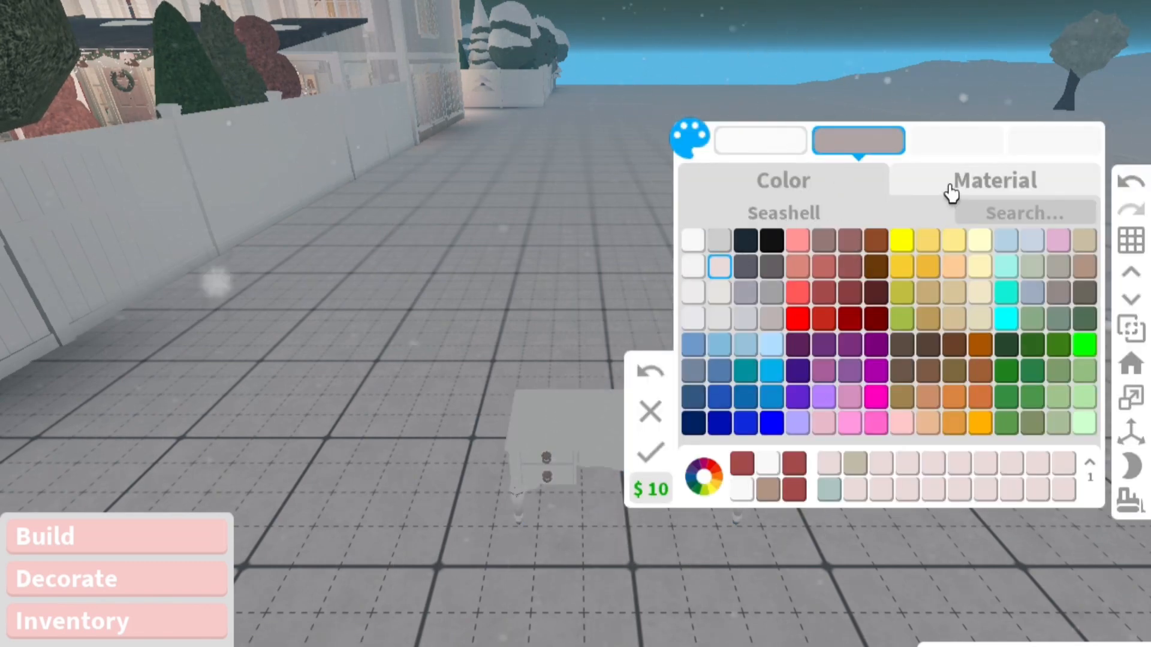
left_click(995, 180)
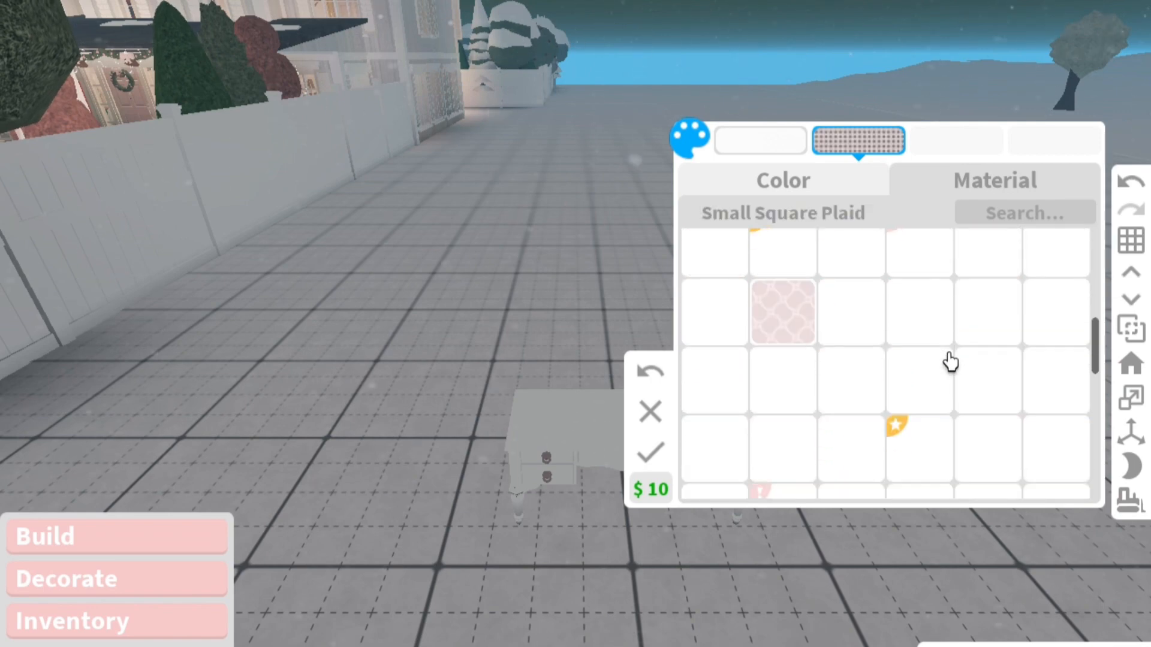
scroll("down", 3)
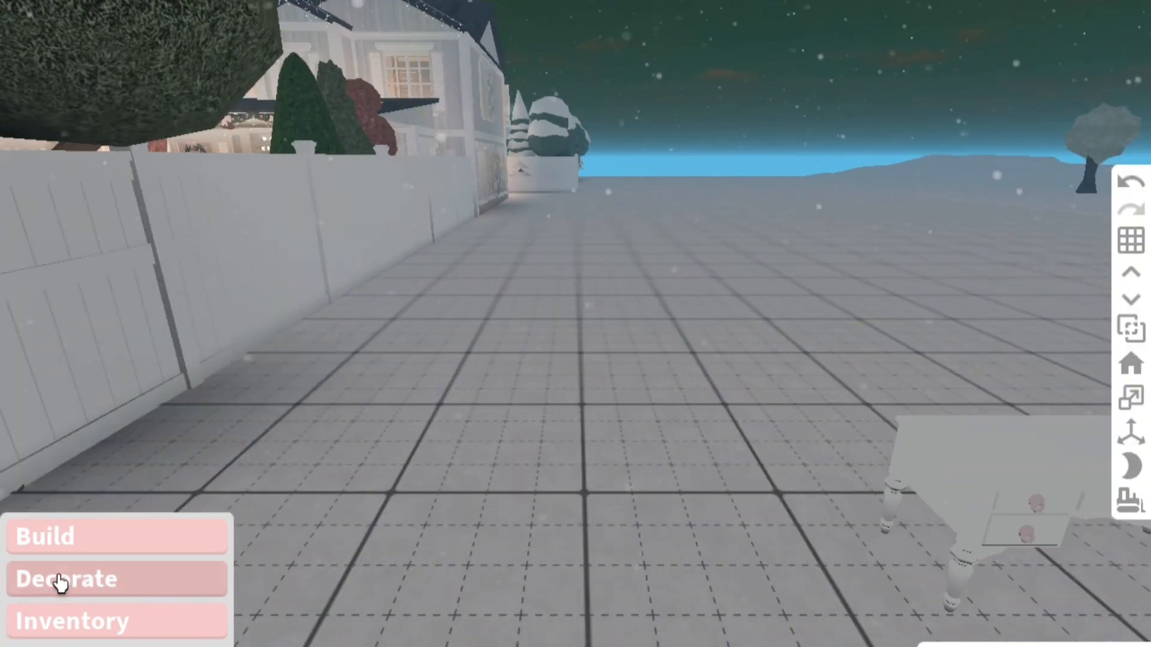
Buy an iSlim Computer from Electronics, set it on the desk and choose its colour swatch.
left_click(65, 580)
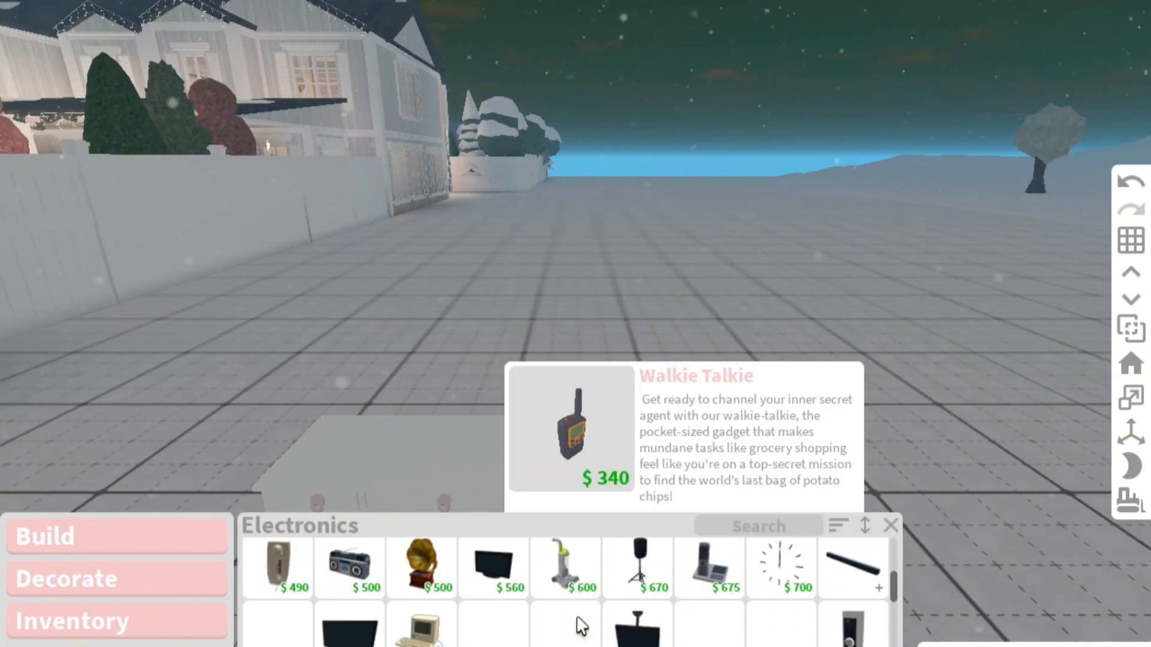
scroll("down", 3)
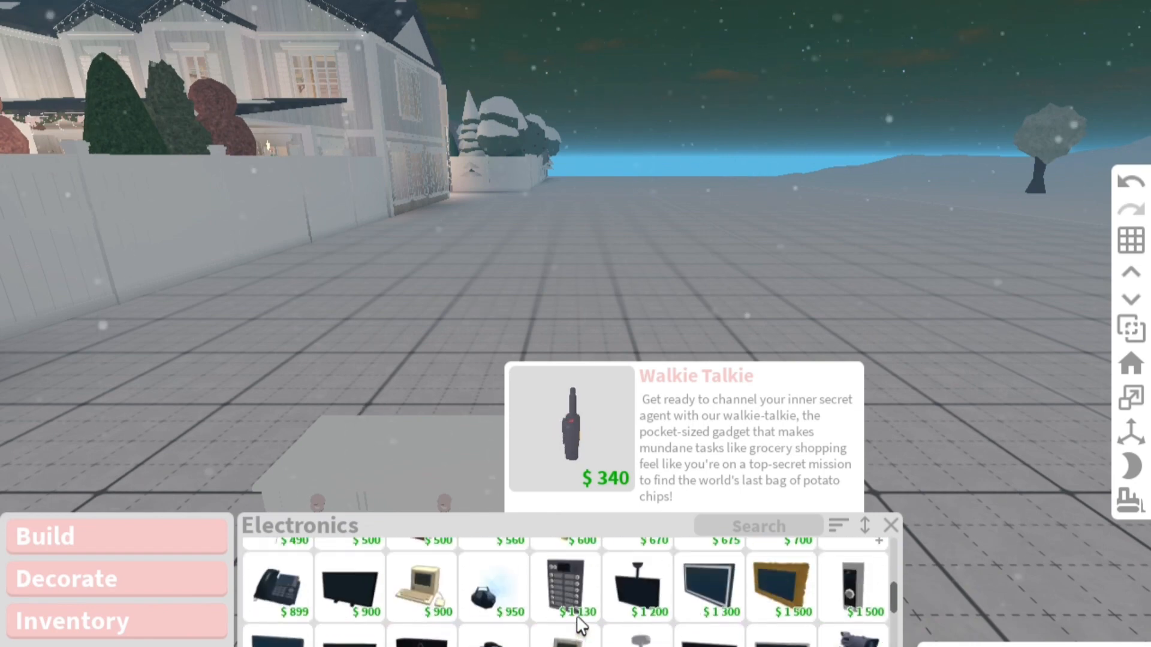
scroll("down", 3)
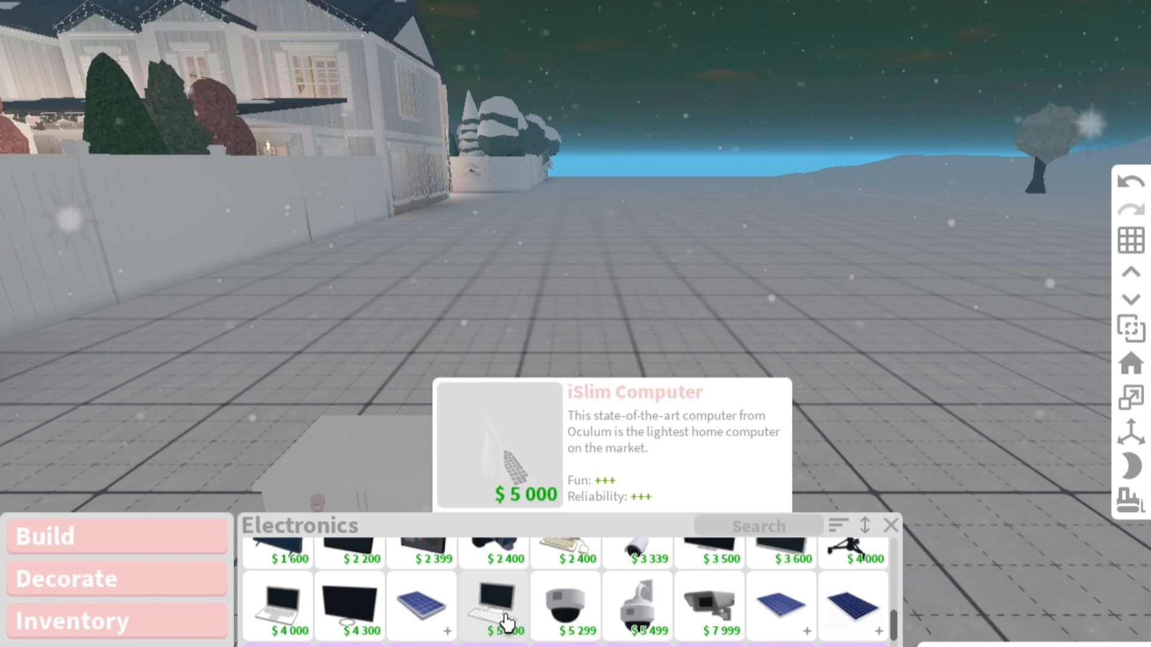
left_click(496, 614)
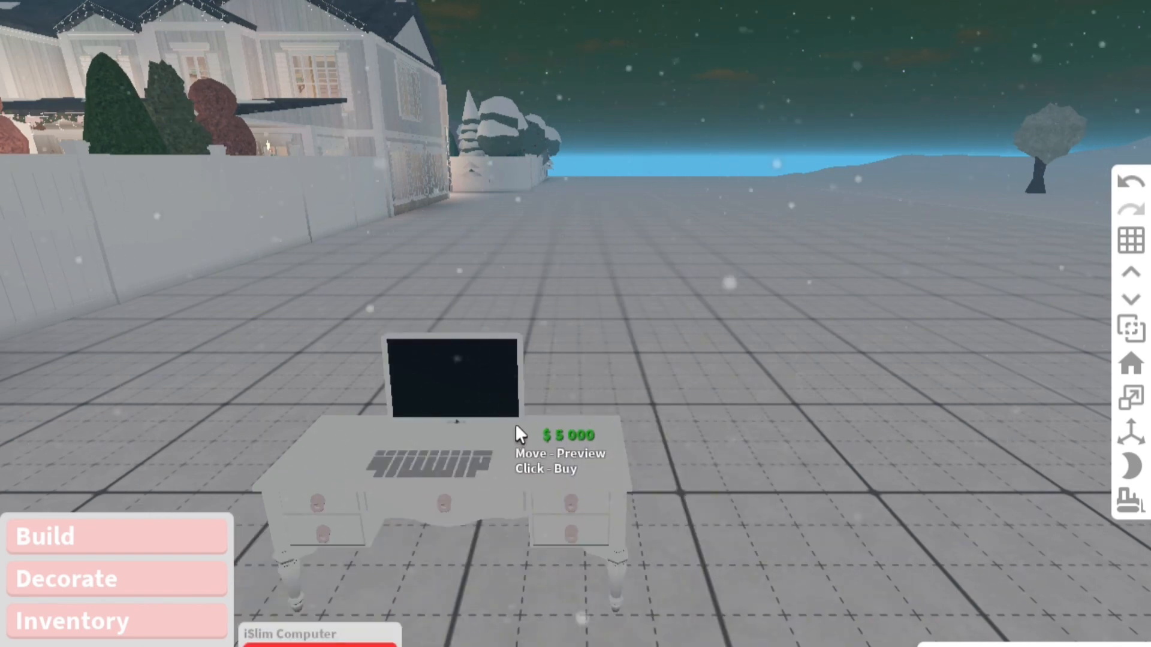
left_click(521, 434)
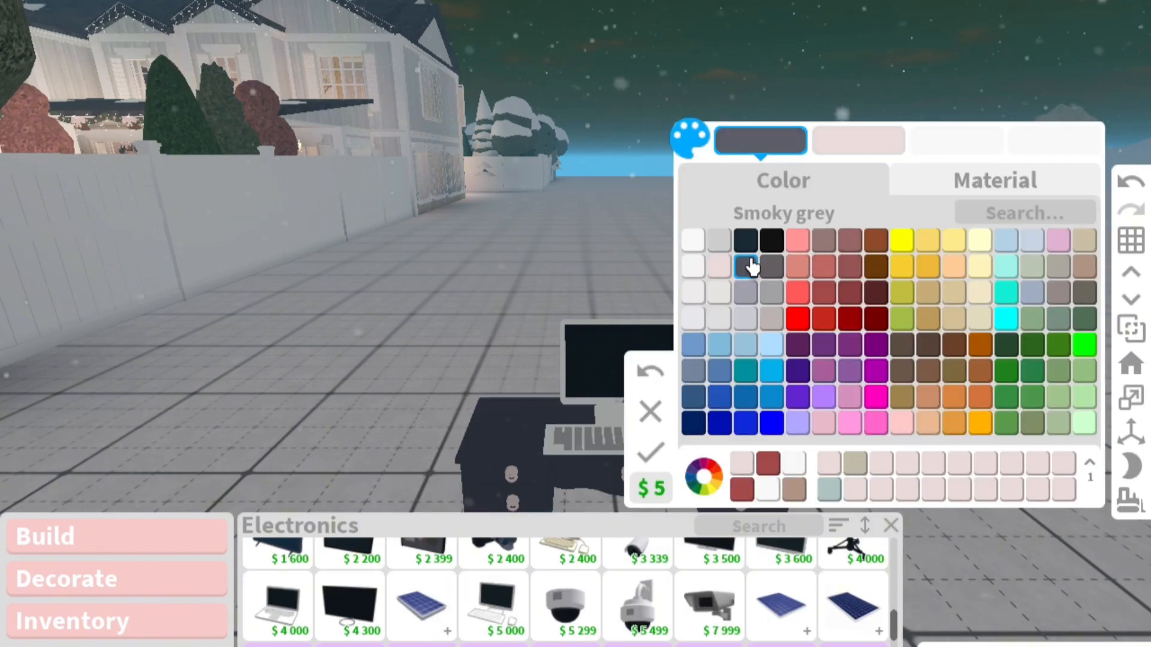
left_click(652, 451)
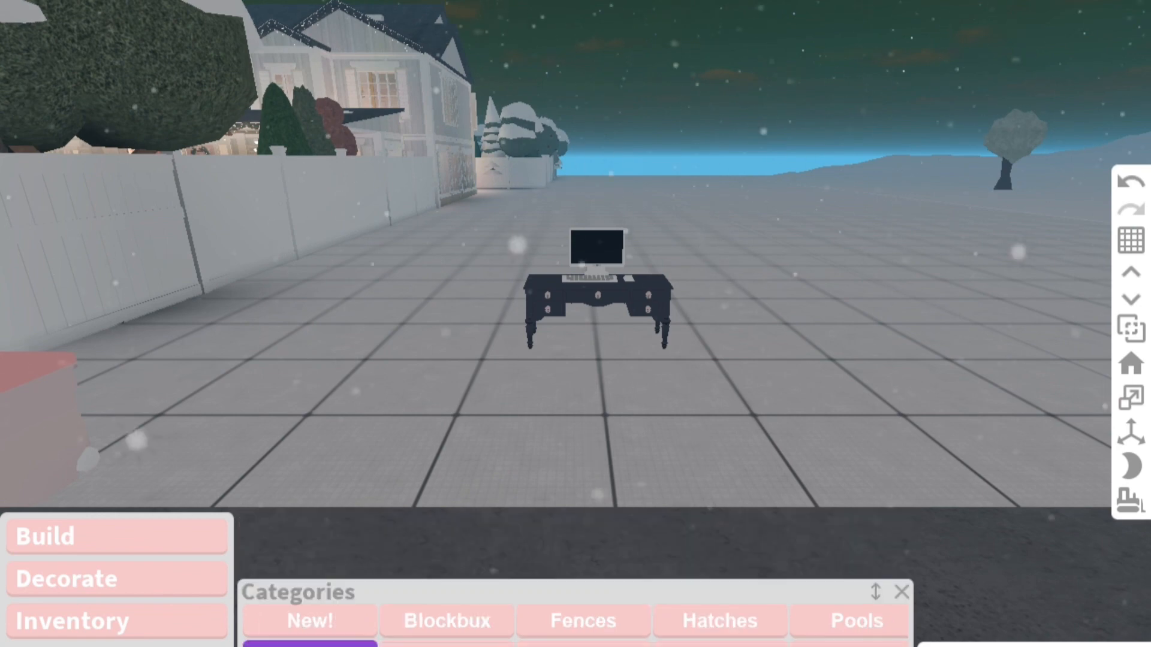
Place a transparent cube over the computer screen and clear the catalogue search box.
left_click(899, 592)
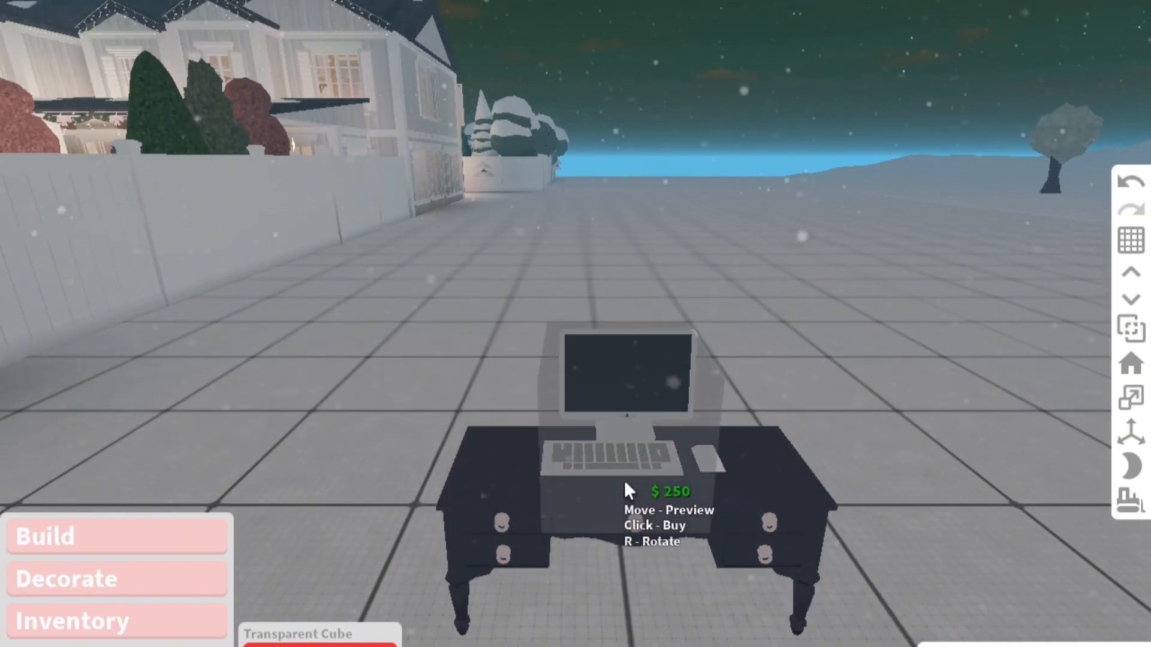
left_click(631, 489)
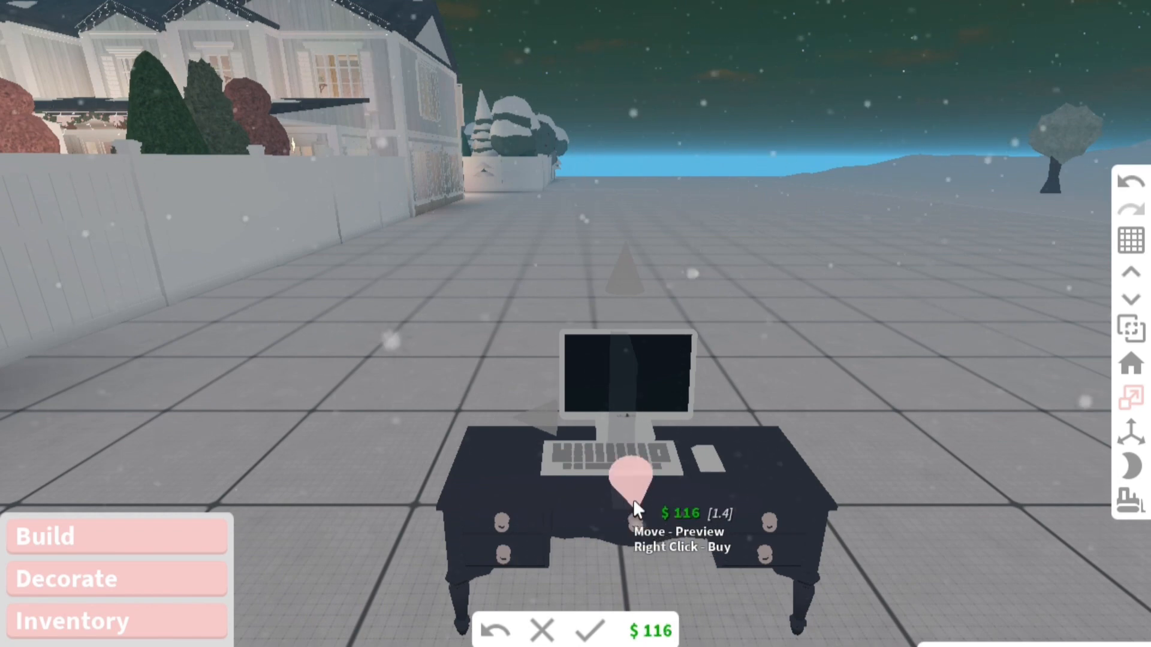
mouse_move(642, 320)
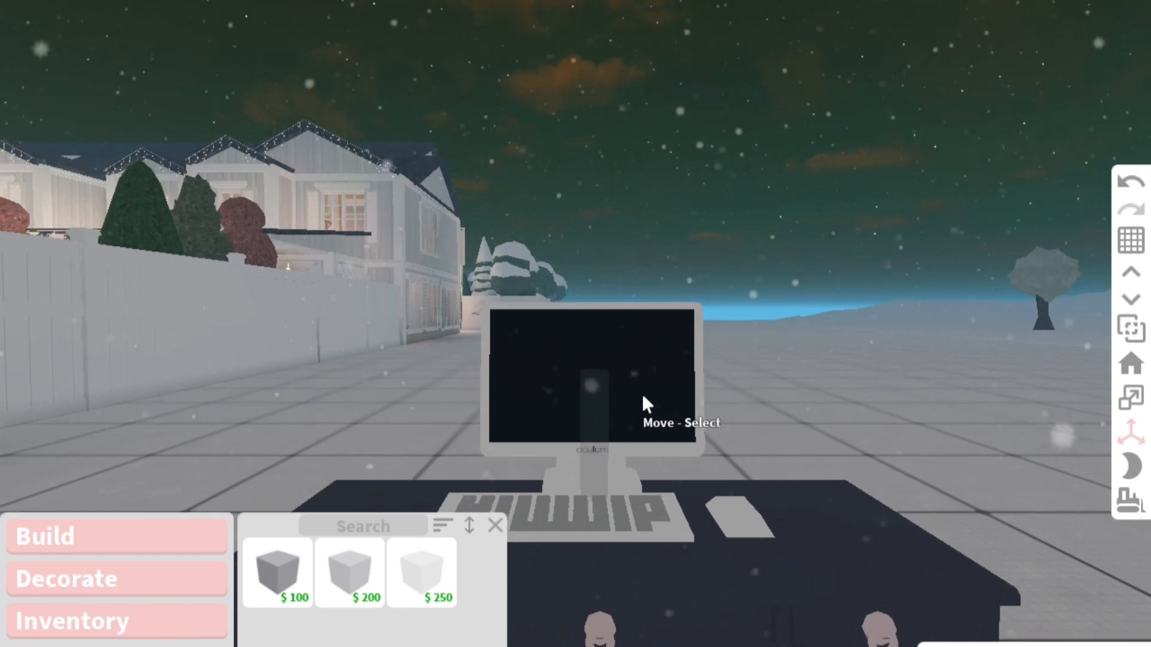
left_click(279, 575)
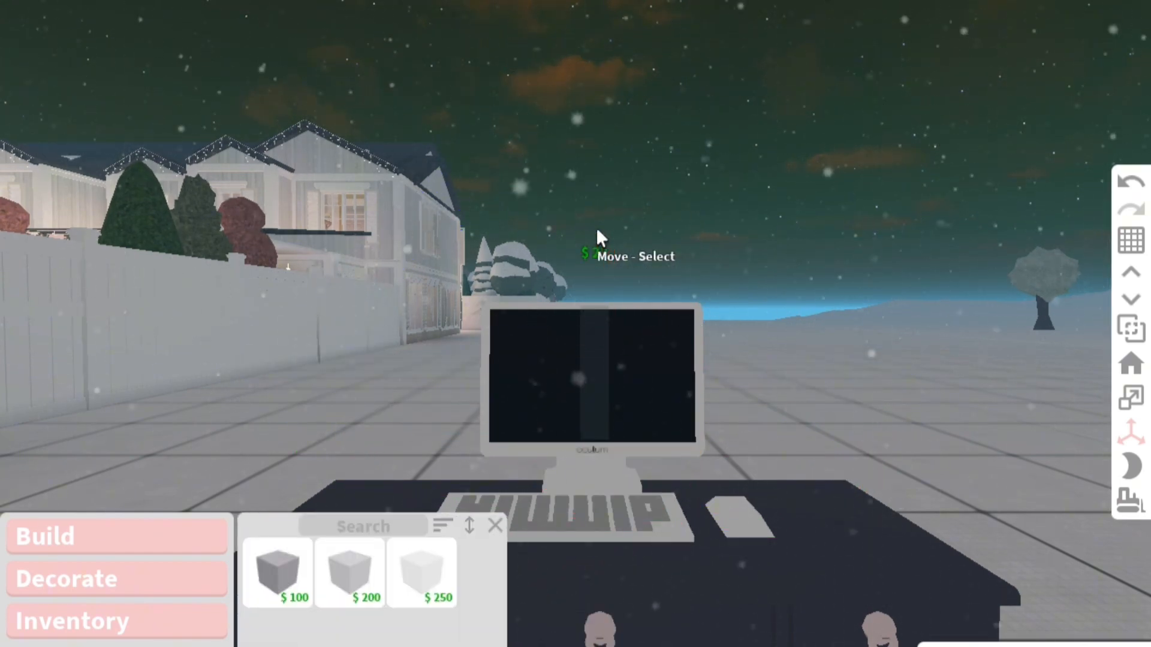
mouse_move(110, 359)
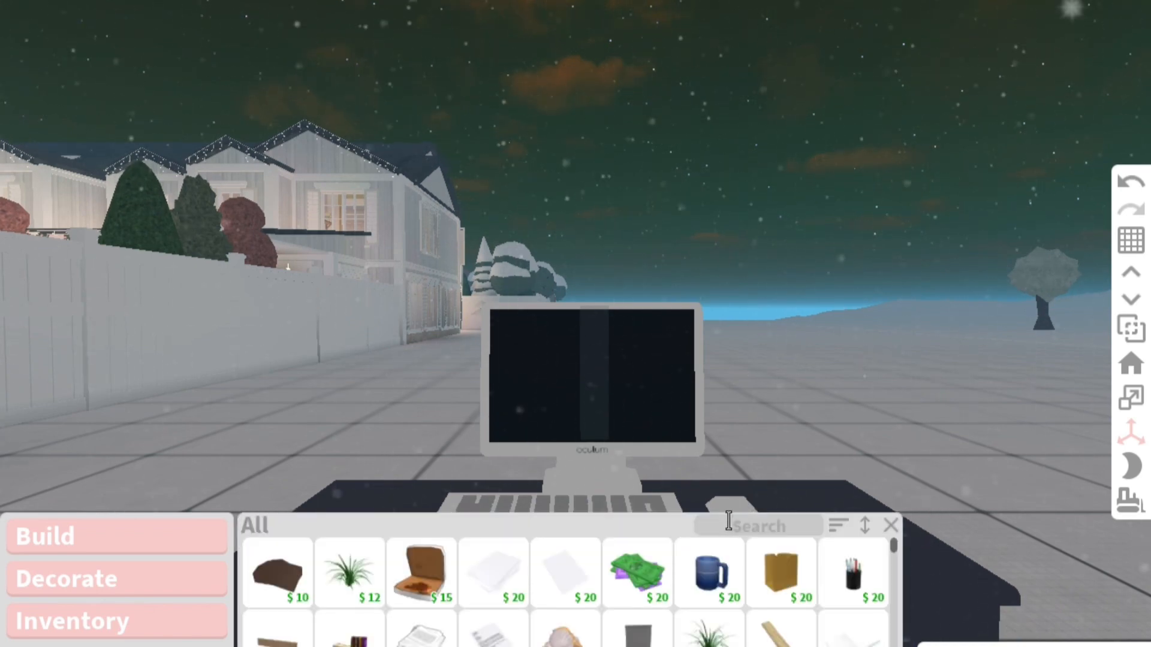
Search the catalogue for 'decal' to find the BLOX decal.
type("de")
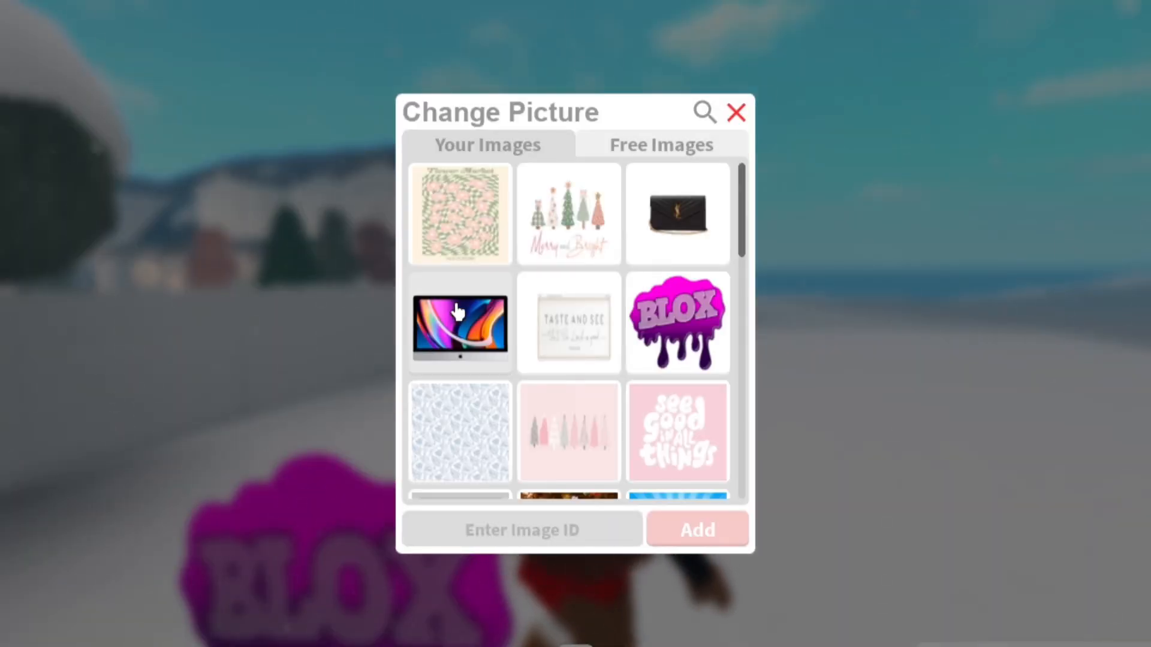
left_click(705, 113)
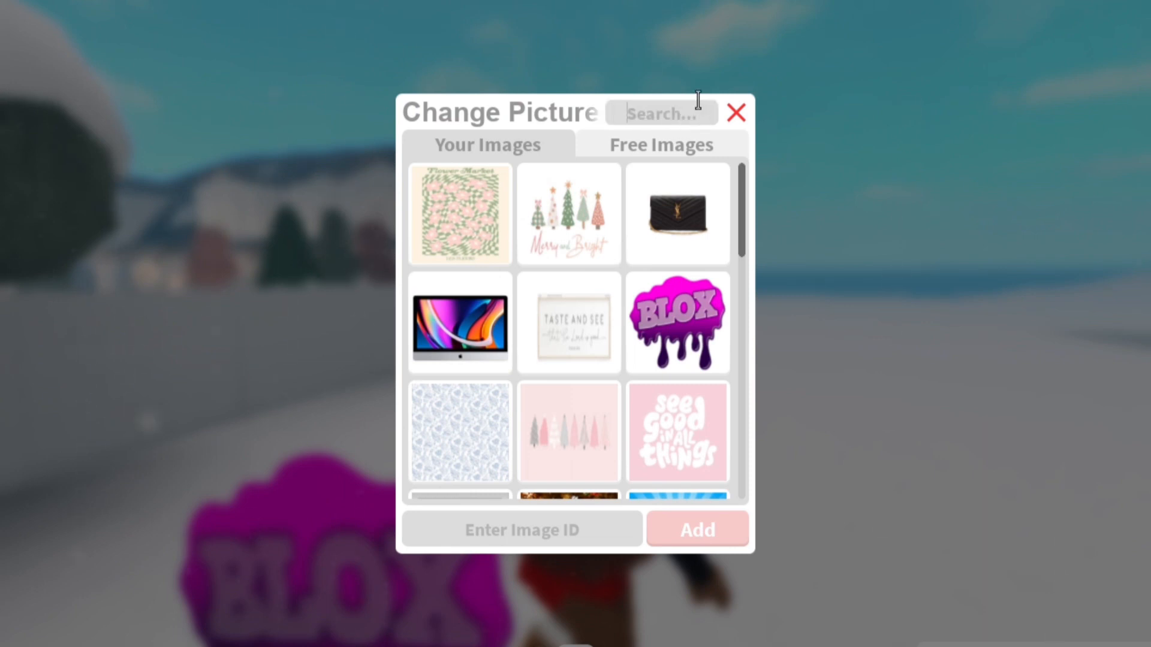
type("imac")
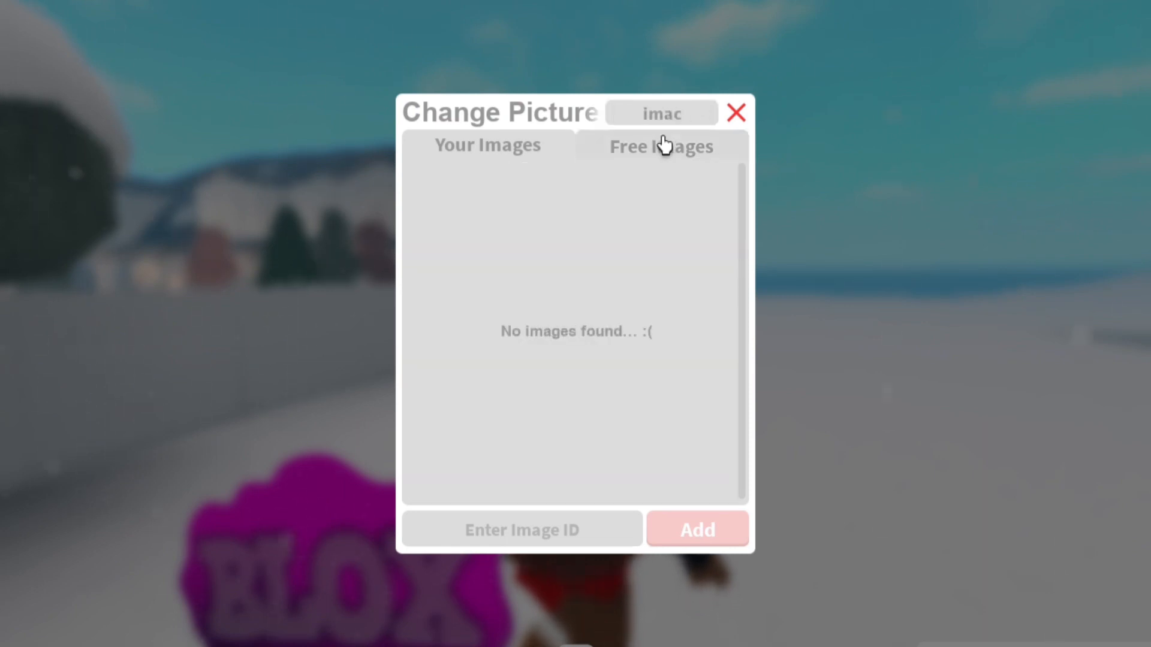
left_click(660, 145)
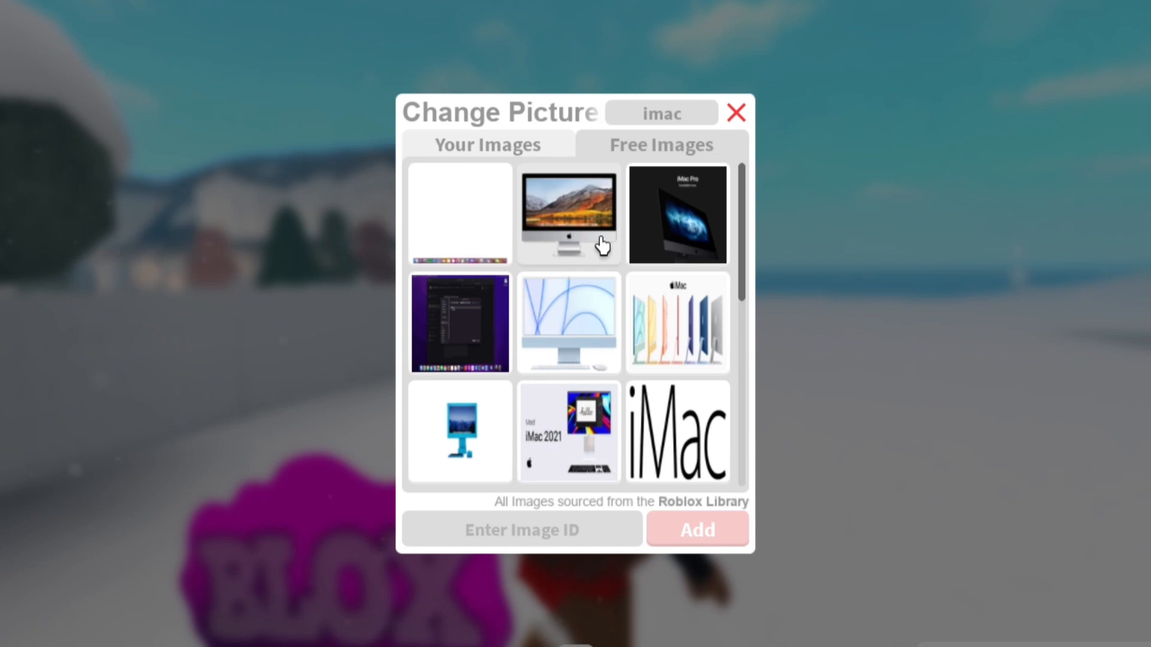
scroll("down", 3)
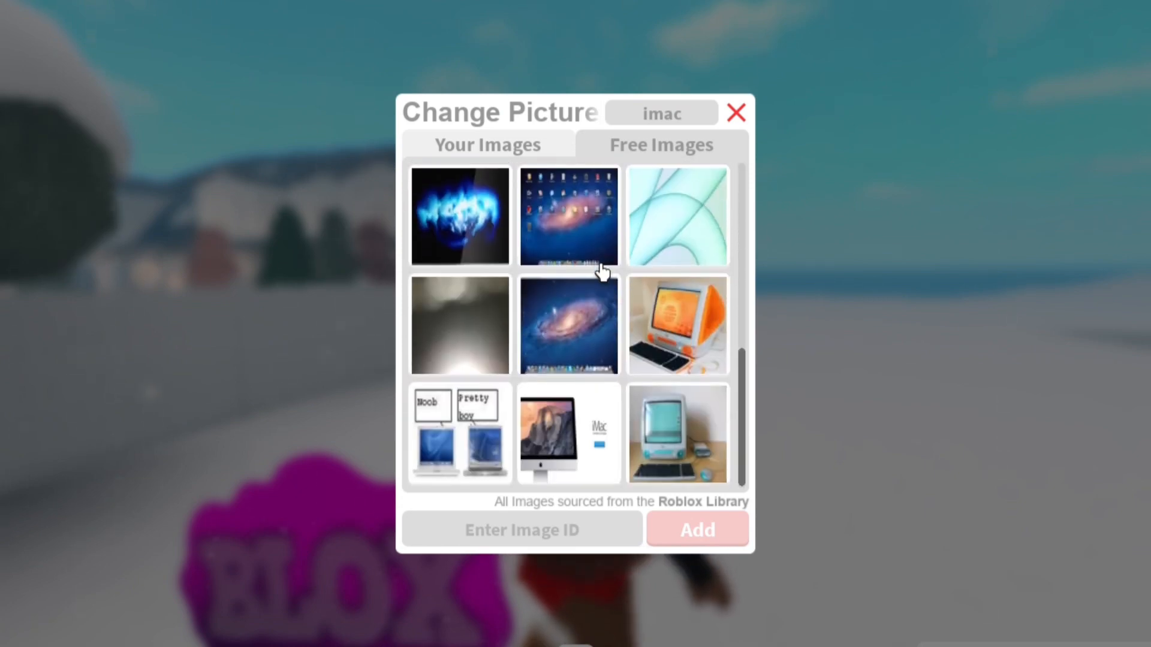
mouse_move(737, 118)
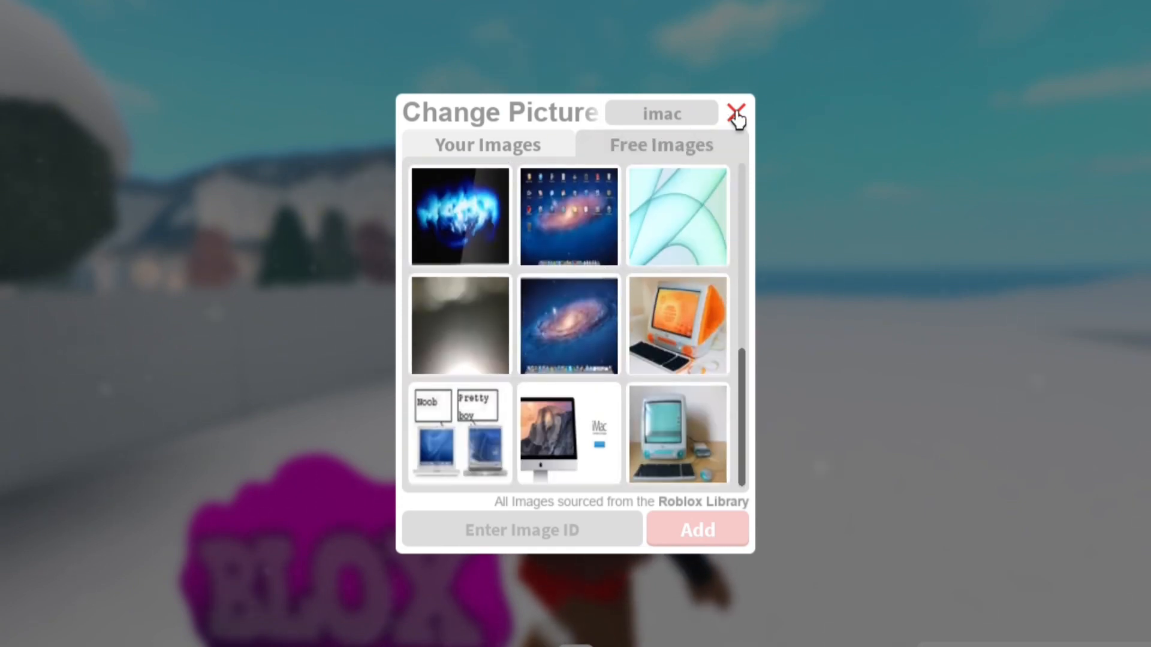
left_click(735, 112)
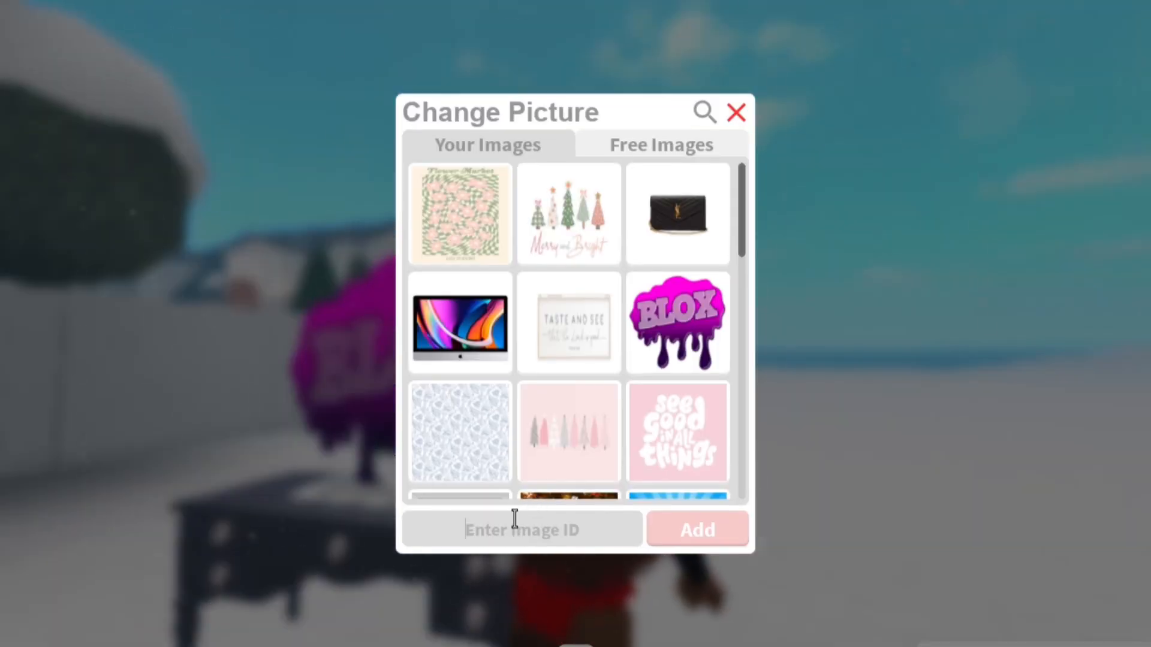
Enter the iMac image ID starting 11…615 into the Enter Image ID box.
type("11880307")
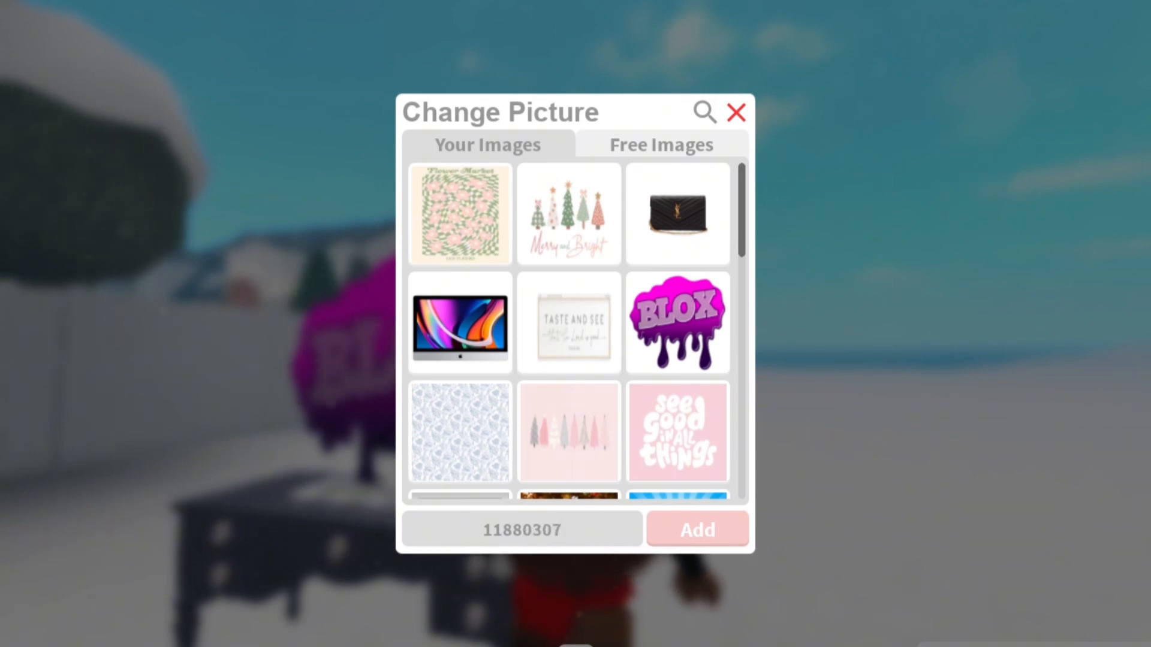
type("615")
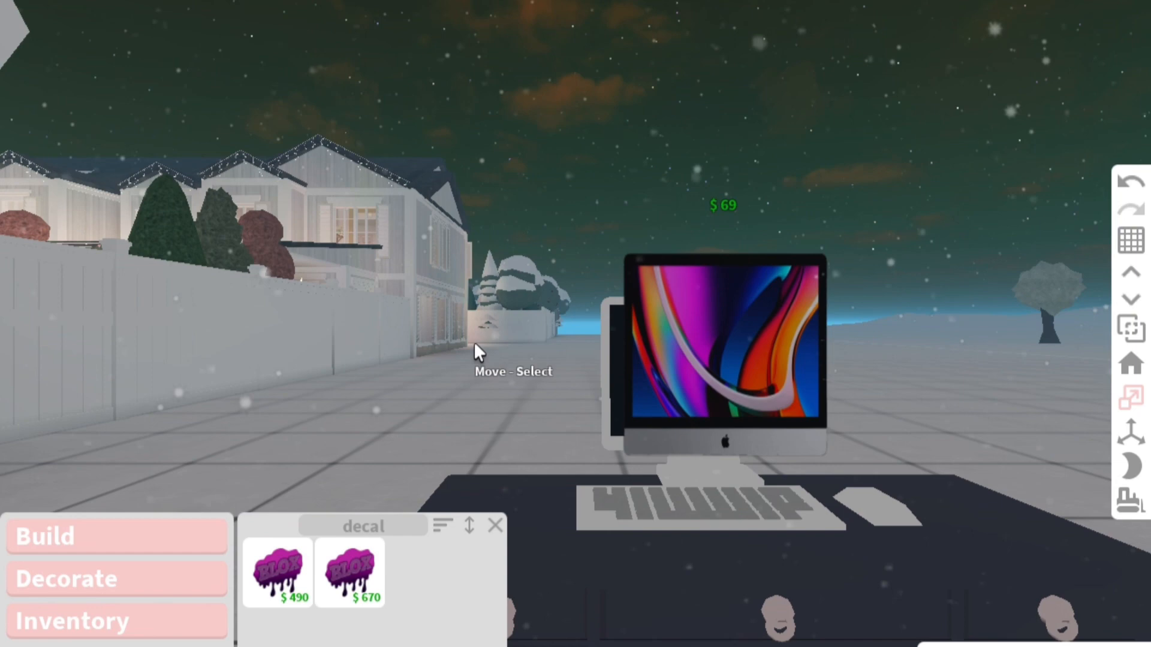
Apply the iMac image and position the decal over the monitor.
left_click(284, 573)
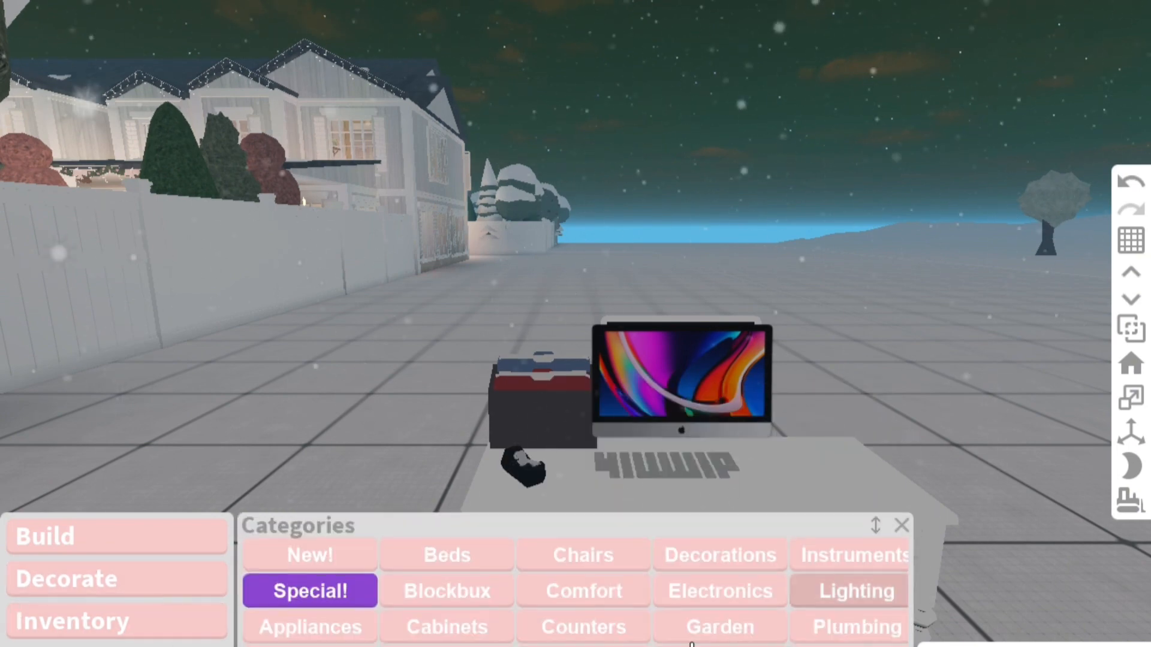
Browse the furniture categories for the white drawer desk to sit under the iMac.
left_click(720, 554)
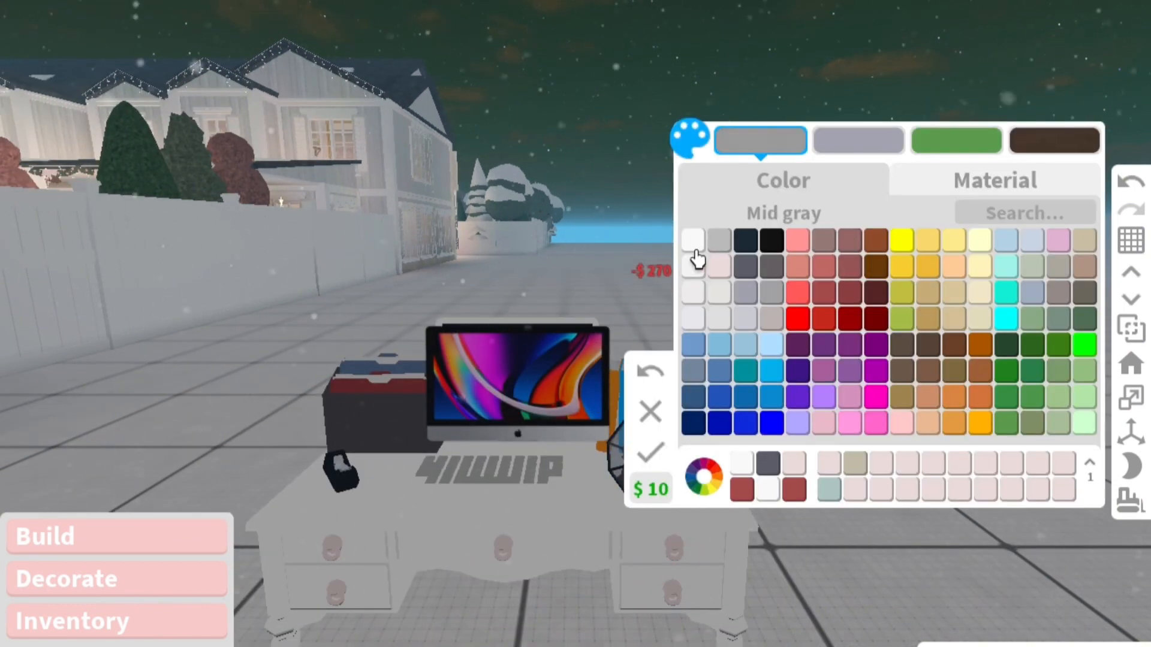
Colour the desk white and the keyboard Medium stone grey.
left_click(996, 179)
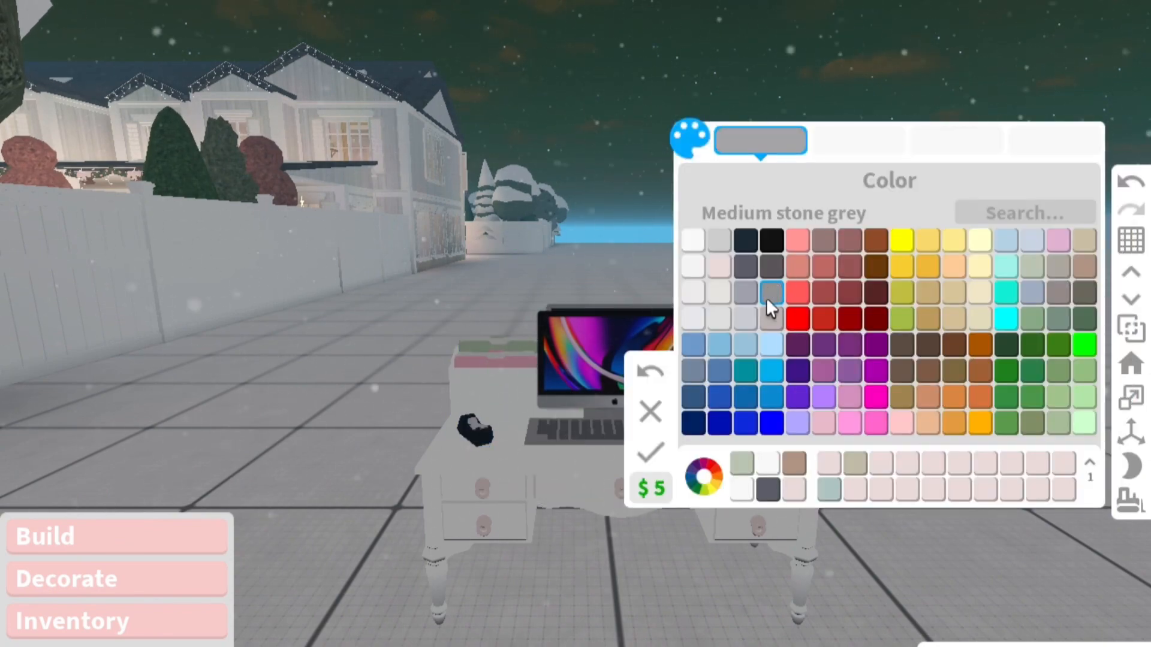
left_click(693, 240)
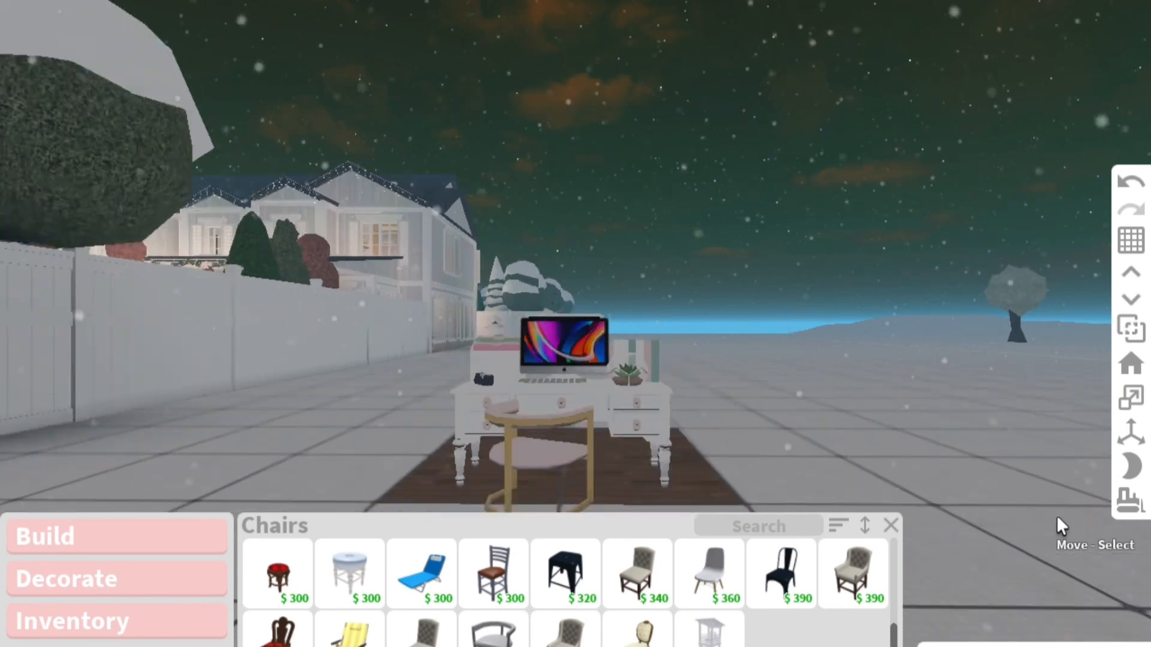
Return to the furniture categories and close the catalogue.
left_click(892, 525)
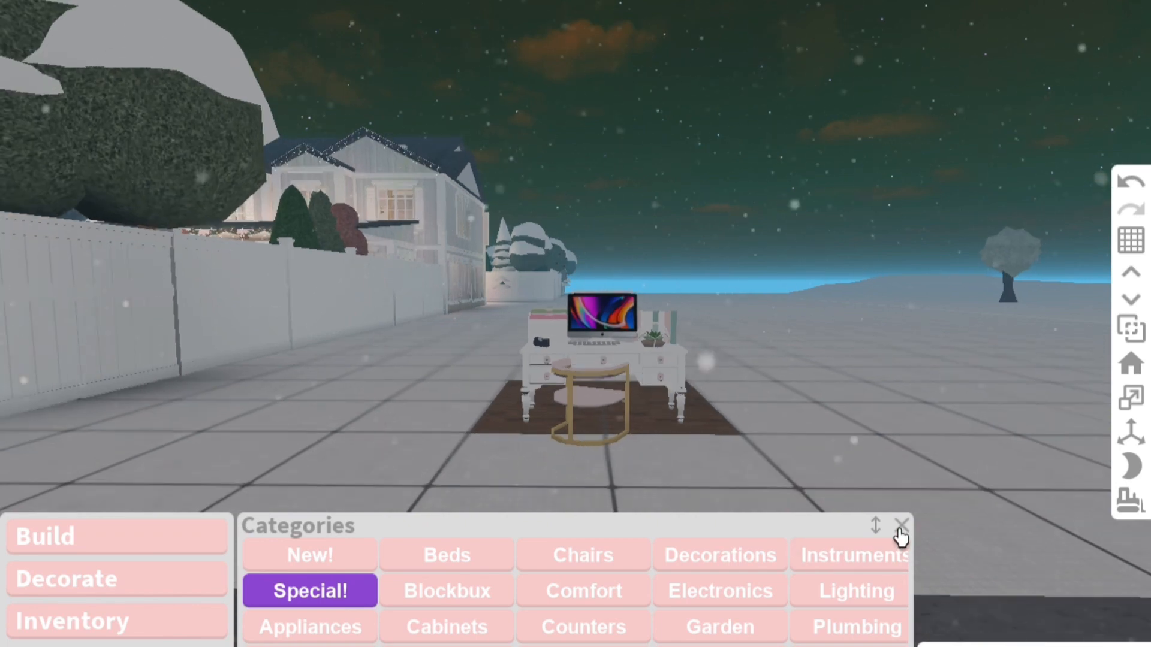
left_click(898, 525)
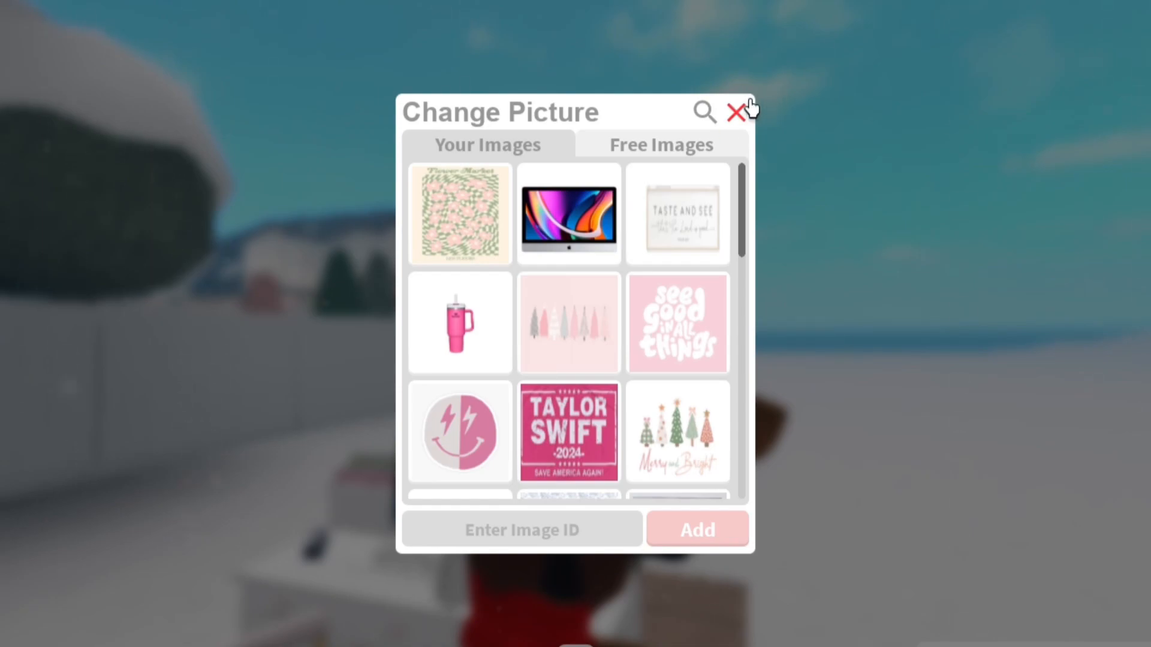
Close the Change Picture window to return to the avatar at the finished desk.
left_click(731, 112)
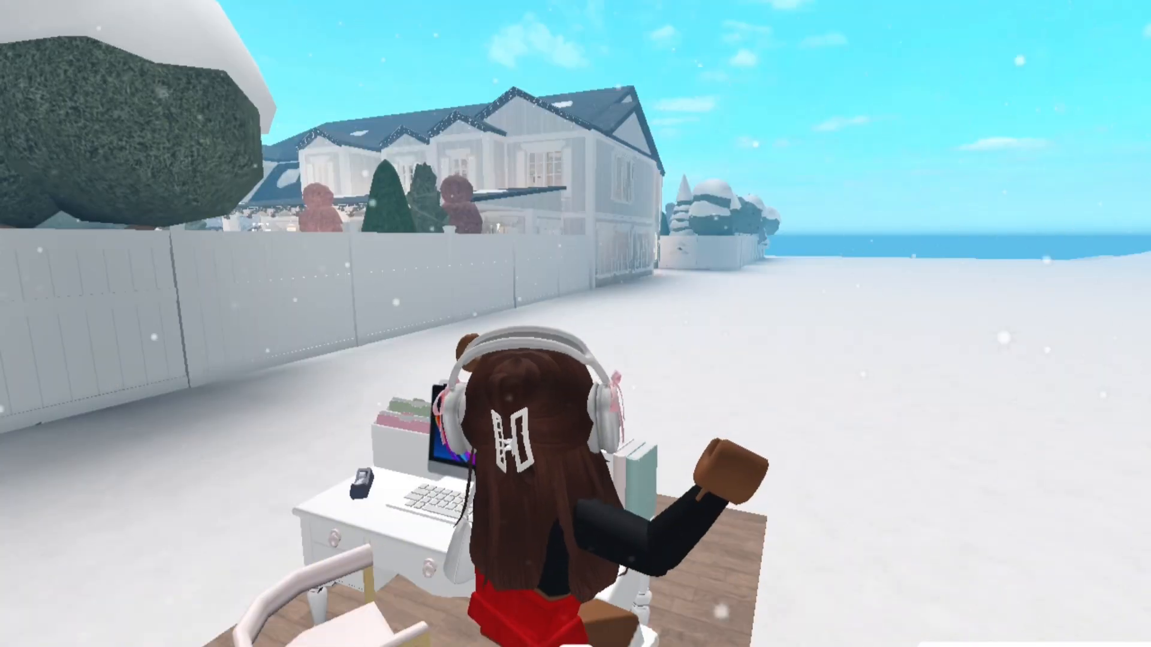